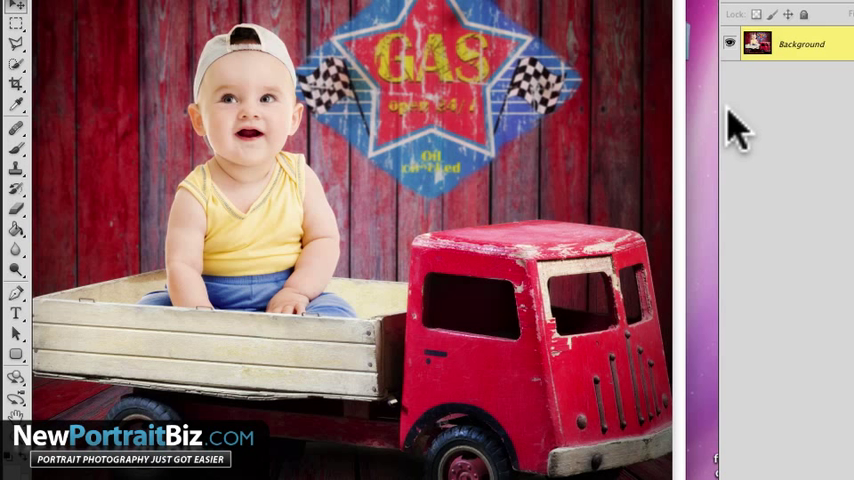
{"action": "mouse_move", "coordinate": [790, 156]}
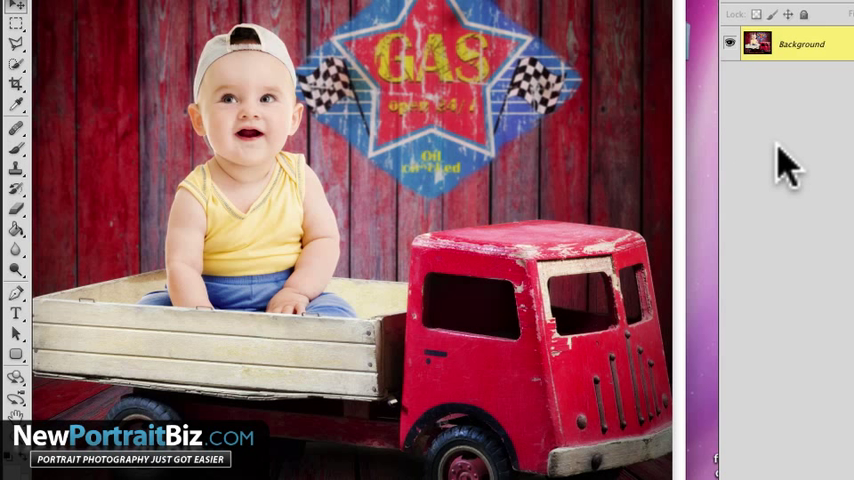
{"action": "mouse_move", "coordinate": [764, 128]}
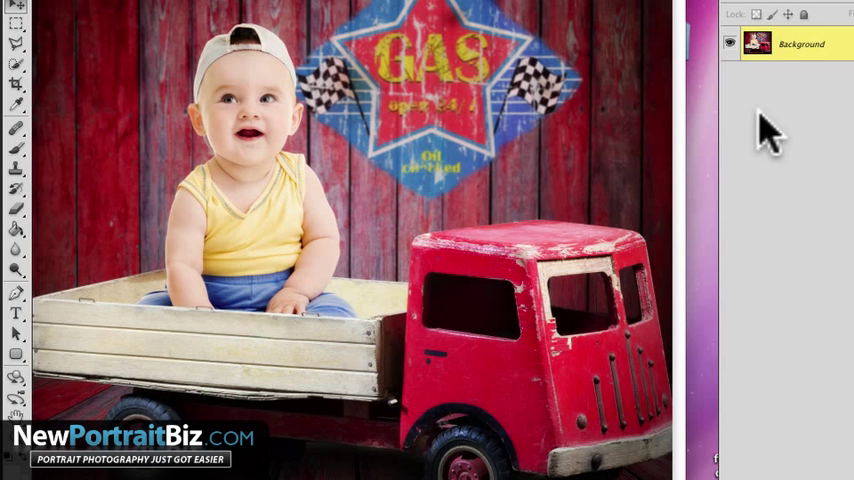
{"action": "mouse_move", "coordinate": [780, 78]}
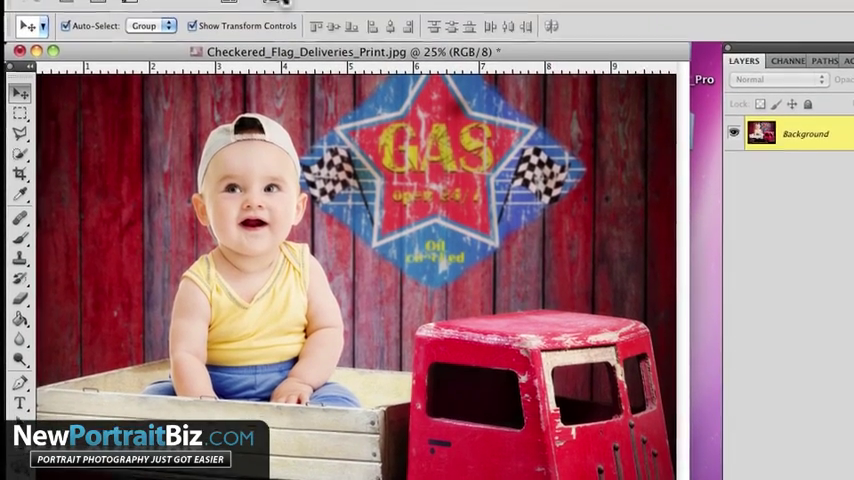
- Duplicate the Background layer via Layer > Duplicate Layer, keeping the name Background copy
{"action": "left_click", "coordinate": [280, 8]}
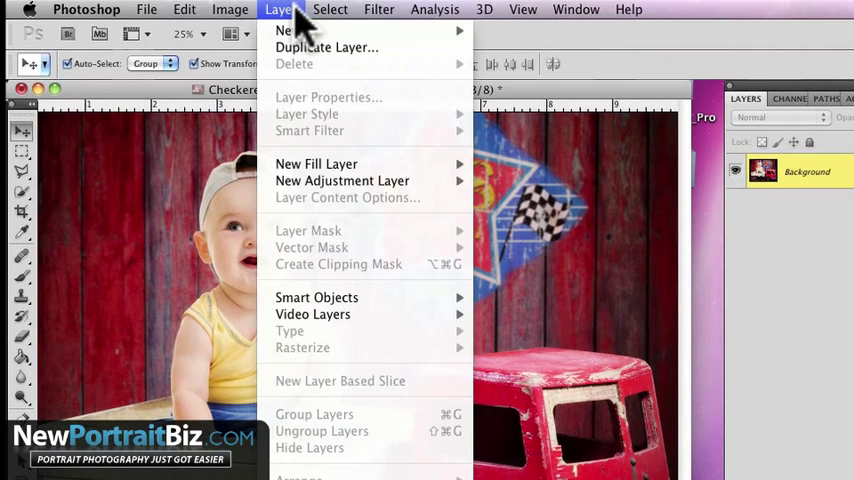
{"action": "left_click", "coordinate": [326, 48]}
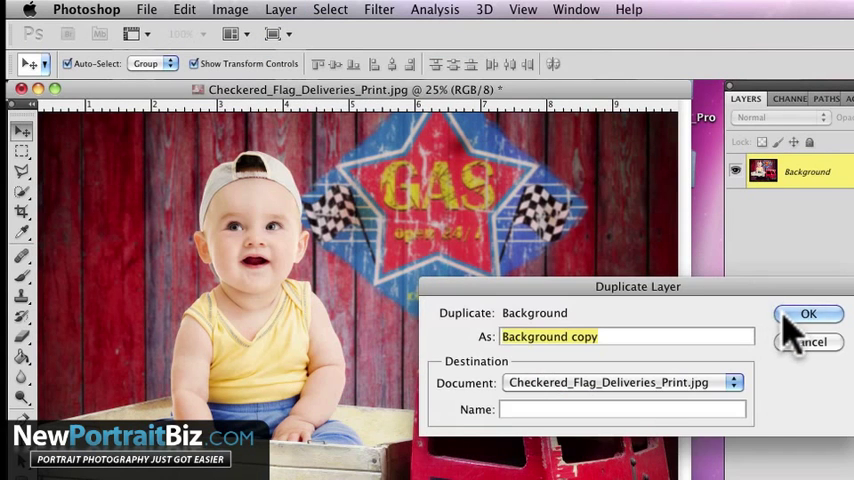
{"action": "left_click", "coordinate": [808, 314]}
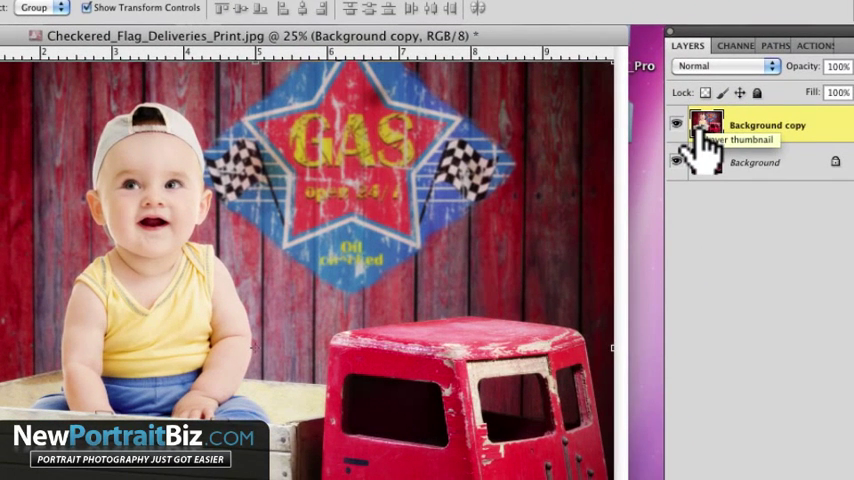
- Desaturate the Background copy layer fully with Hue/Saturation at Saturation -100
{"action": "left_click", "coordinate": [128, 8]}
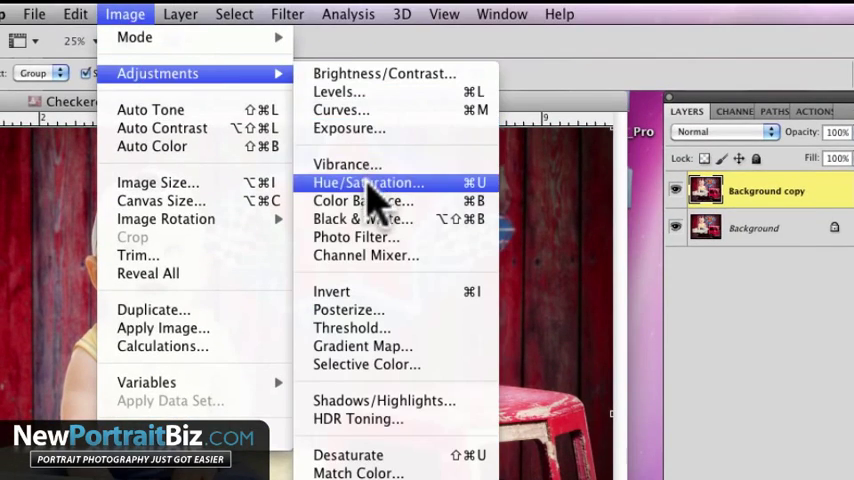
{"action": "left_click", "coordinate": [364, 182]}
{"action": "type", "text": "-100"}
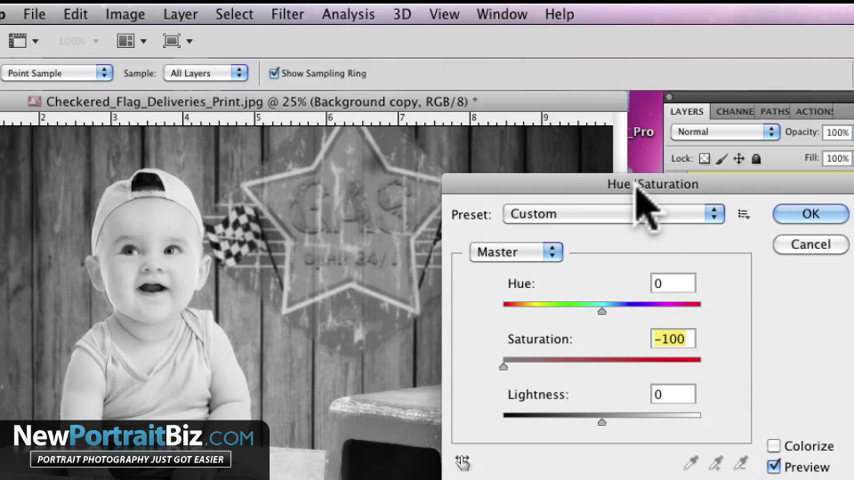
{"action": "left_click", "coordinate": [810, 212]}
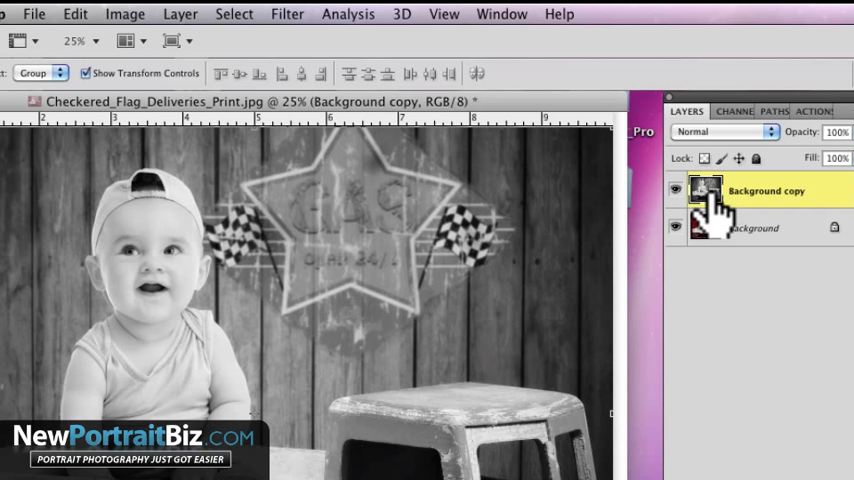
{"action": "mouse_move", "coordinate": [744, 144]}
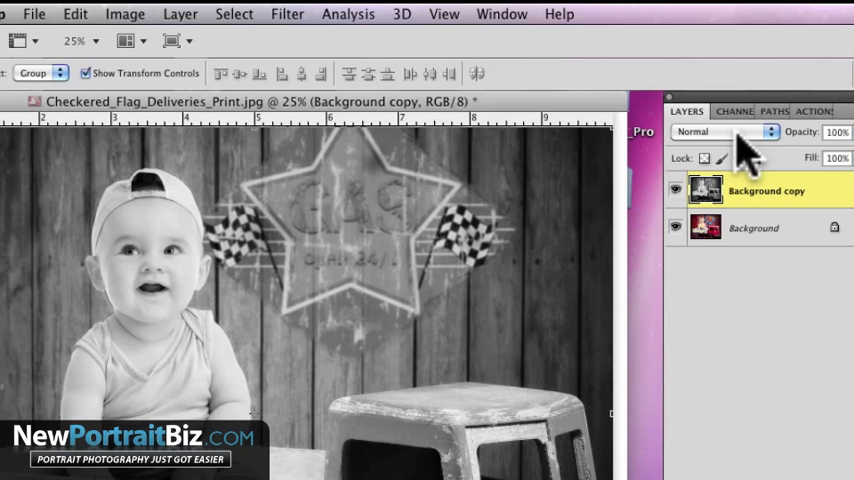
- Set the grey copy layer to Overlay blending and toggle its visibility to compare
{"action": "left_click", "coordinate": [720, 132]}
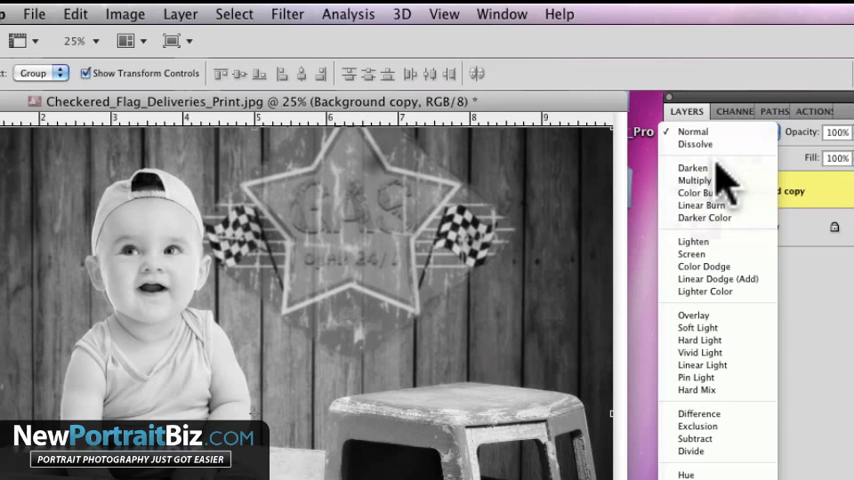
{"action": "left_click", "coordinate": [692, 314]}
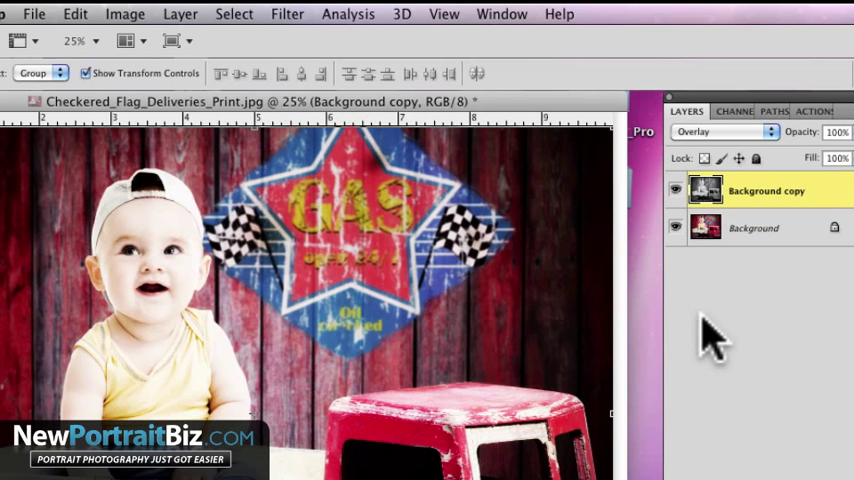
{"action": "mouse_move", "coordinate": [696, 290]}
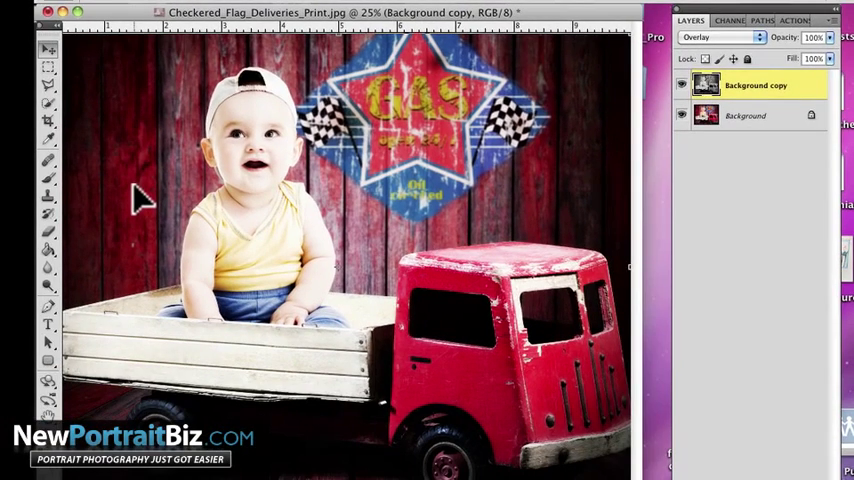
{"action": "mouse_move", "coordinate": [430, 330]}
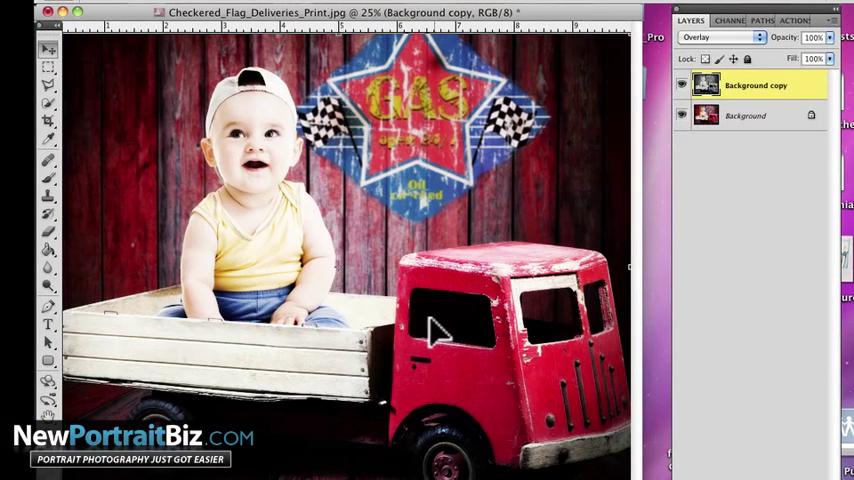
{"action": "mouse_move", "coordinate": [684, 96]}
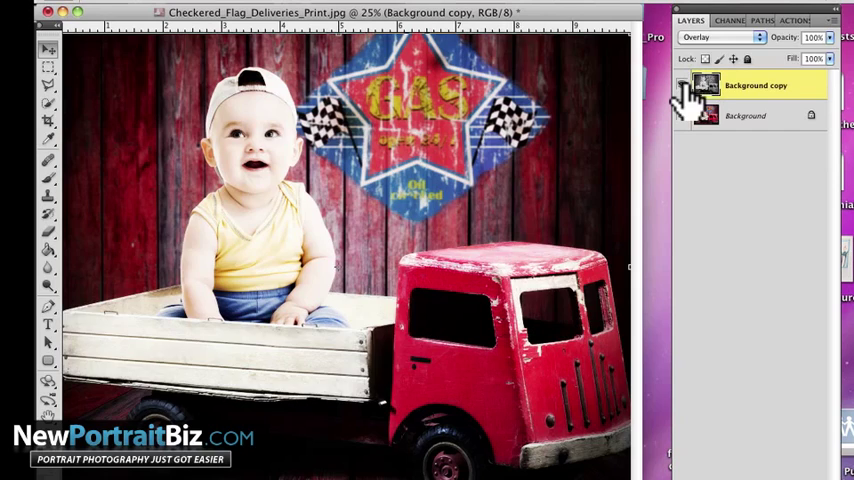
{"action": "left_click", "coordinate": [728, 38]}
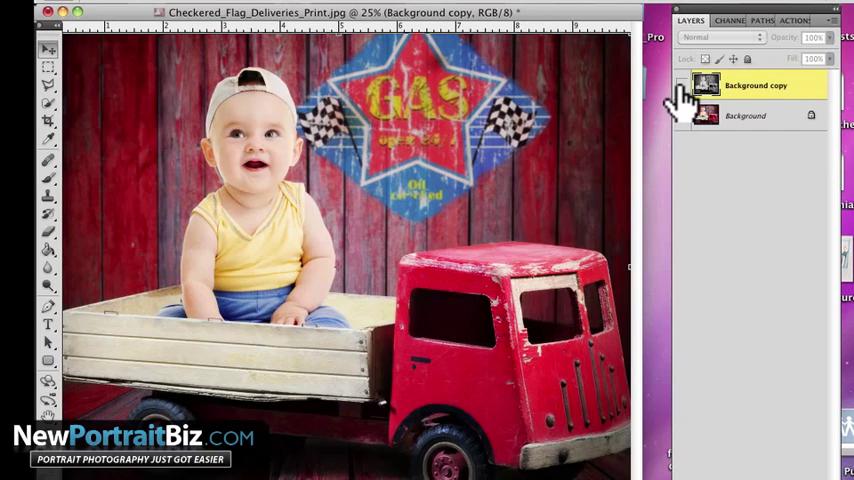
{"action": "left_click", "coordinate": [704, 38]}
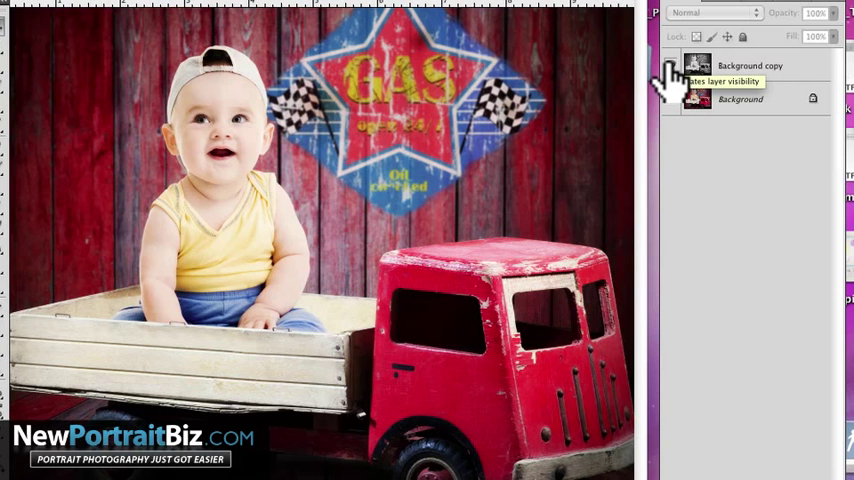
- Toggle the Overlay copy layer's visibility to compare the 74% opacity look
{"action": "left_click", "coordinate": [676, 64]}
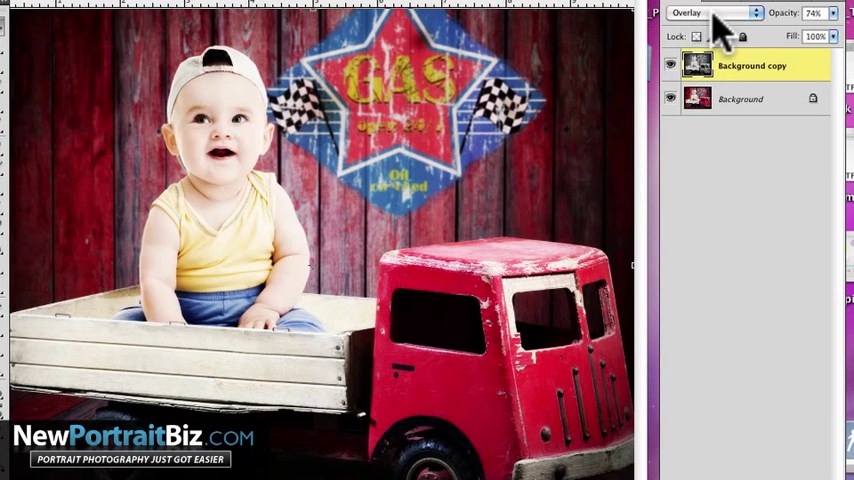
- Switch the Background copy layer to Soft Light blending at 100% opacity
{"action": "left_click", "coordinate": [716, 16]}
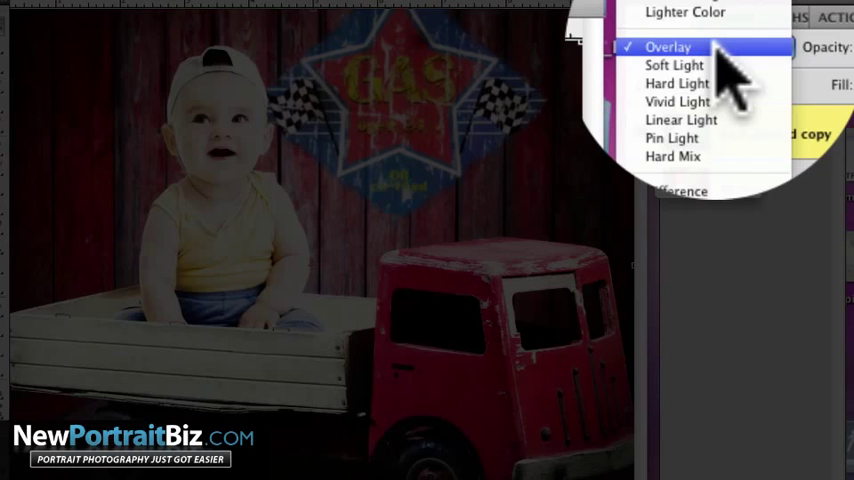
{"action": "left_click", "coordinate": [672, 48]}
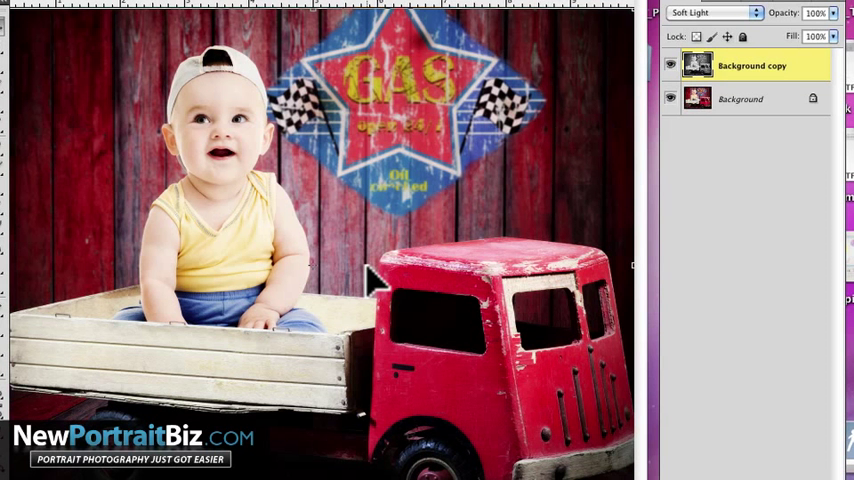
{"action": "mouse_move", "coordinate": [496, 168]}
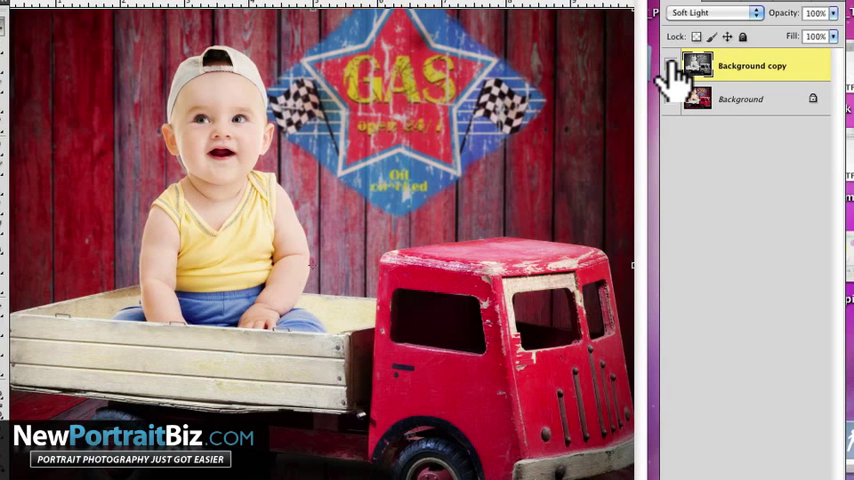
{"action": "left_click", "coordinate": [672, 64]}
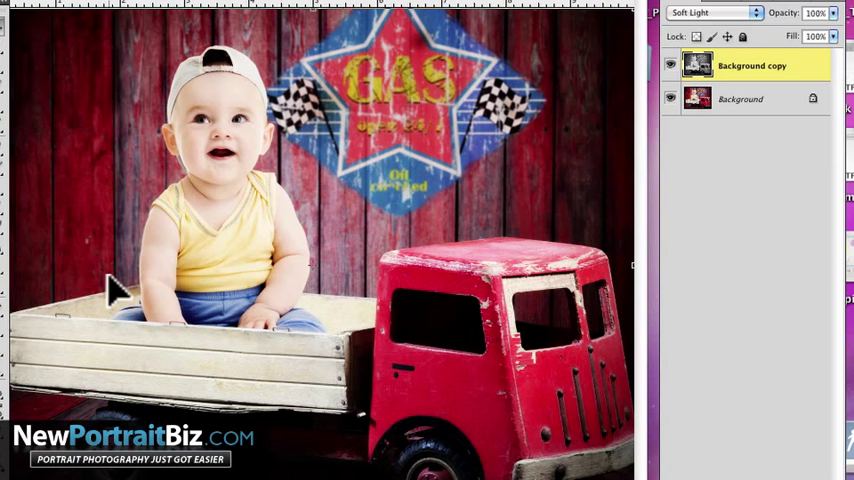
{"action": "mouse_move", "coordinate": [570, 196]}
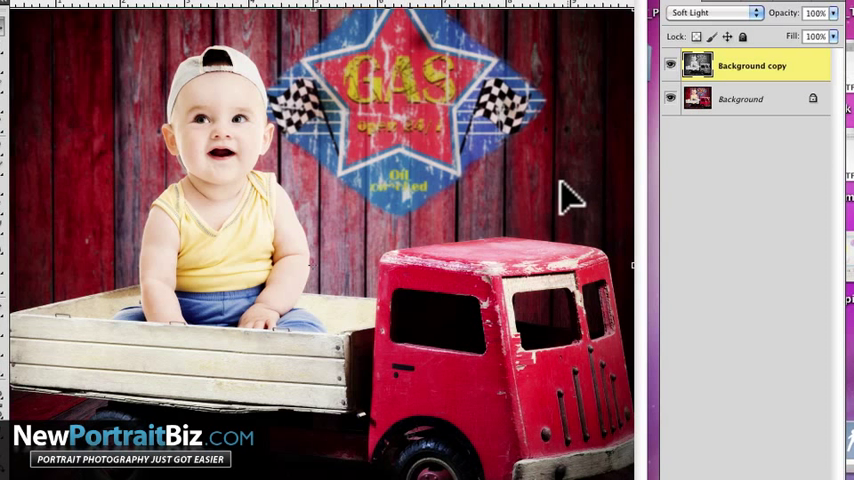
{"action": "mouse_move", "coordinate": [420, 126]}
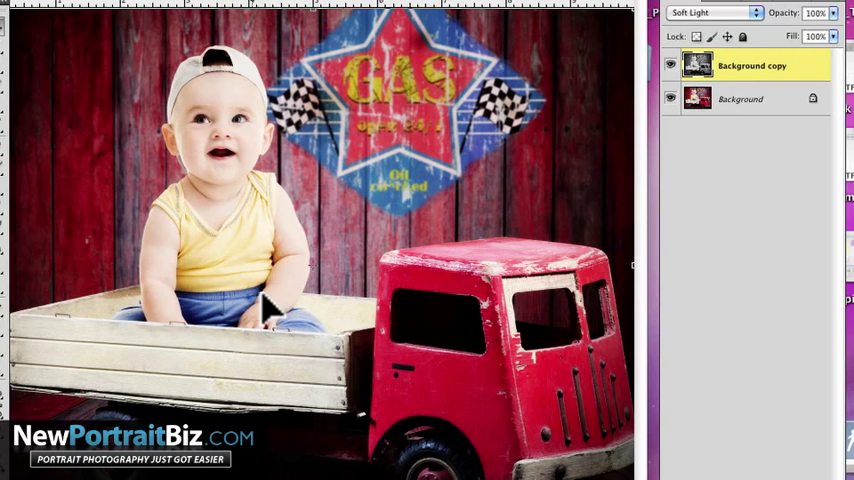
{"action": "left_click", "coordinate": [716, 12]}
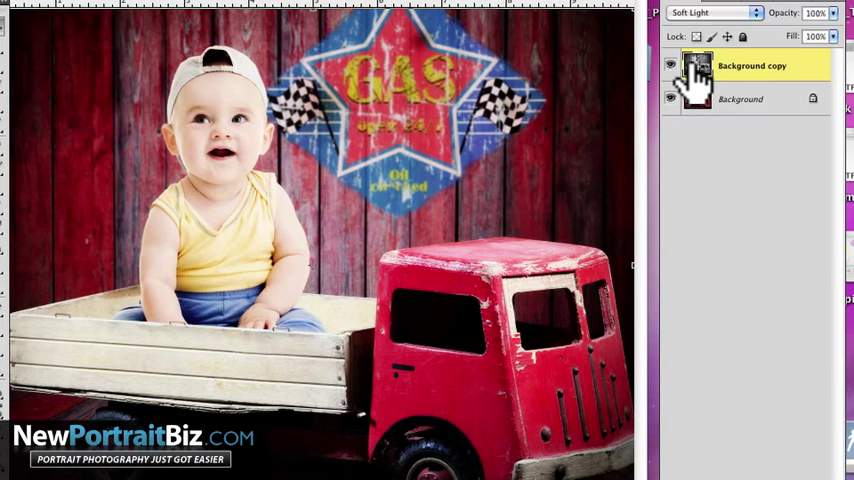
- Try Hard Light blending on the Background copy layer from the blend mode list
{"action": "left_click", "coordinate": [672, 66]}
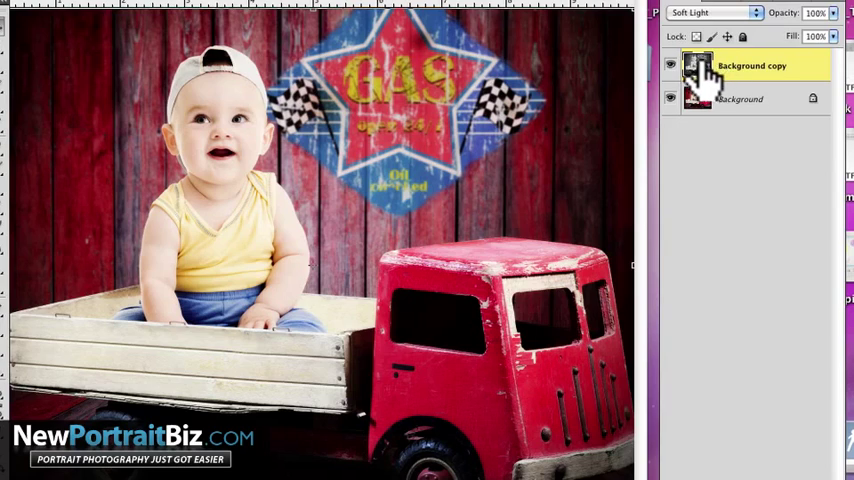
{"action": "left_click", "coordinate": [716, 12]}
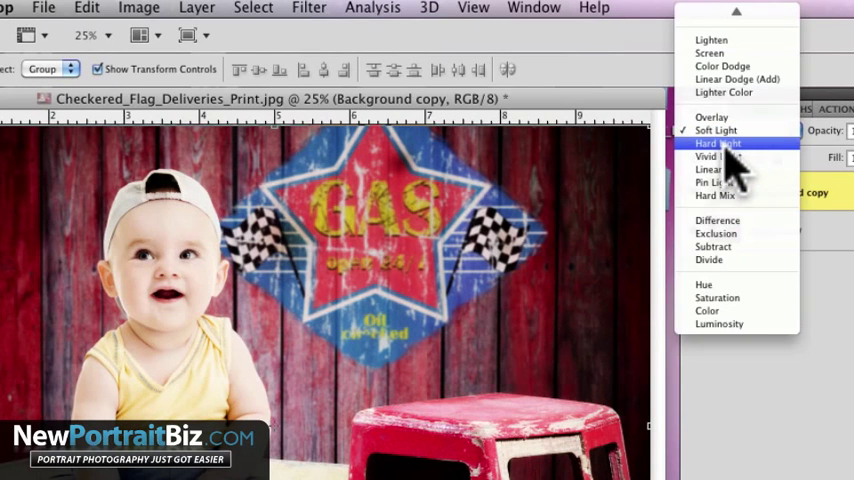
{"action": "left_click", "coordinate": [716, 144]}
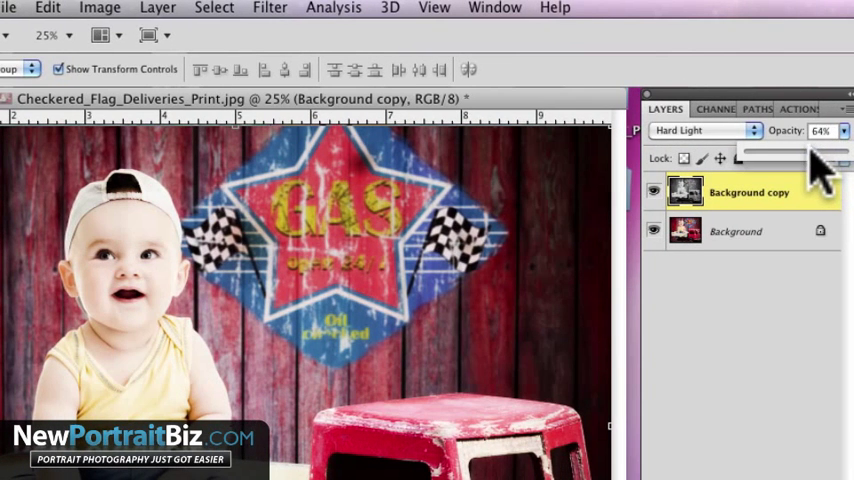
- Return the Background copy layer from Hard Light back to Soft Light blending
{"action": "left_click", "coordinate": [704, 130]}
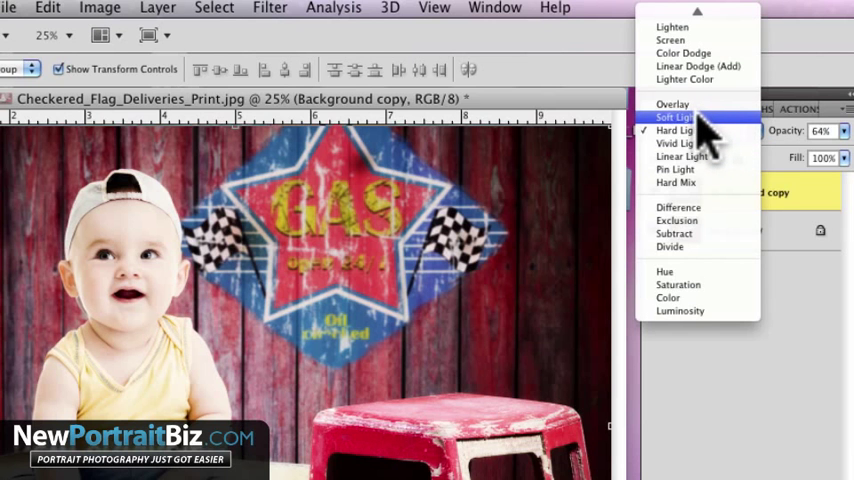
{"action": "left_click", "coordinate": [676, 120]}
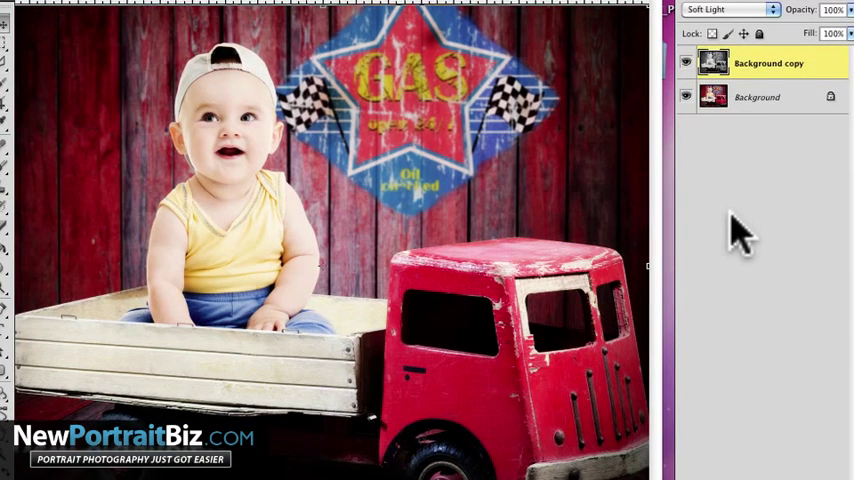
{"action": "mouse_move", "coordinate": [764, 212]}
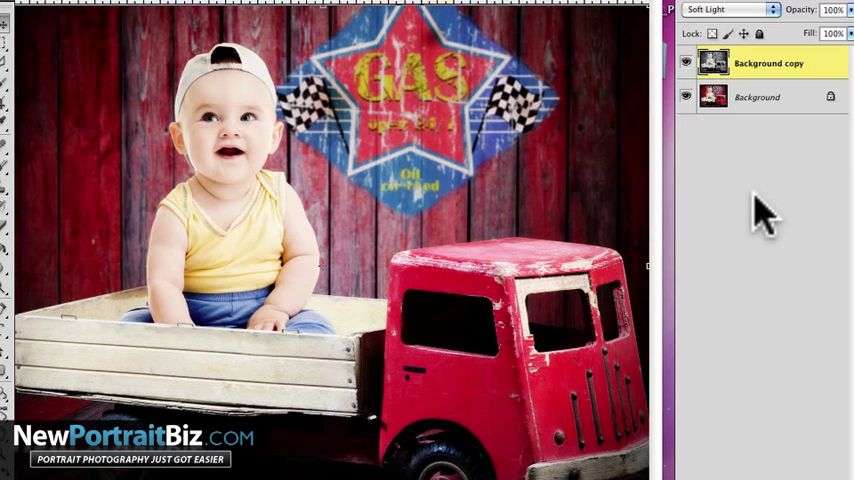
{"action": "mouse_move", "coordinate": [760, 218]}
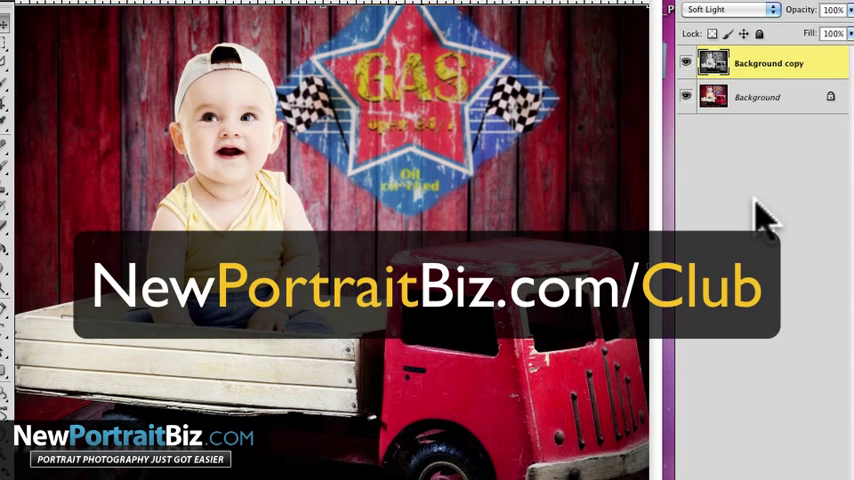
{"action": "mouse_move", "coordinate": [756, 228]}
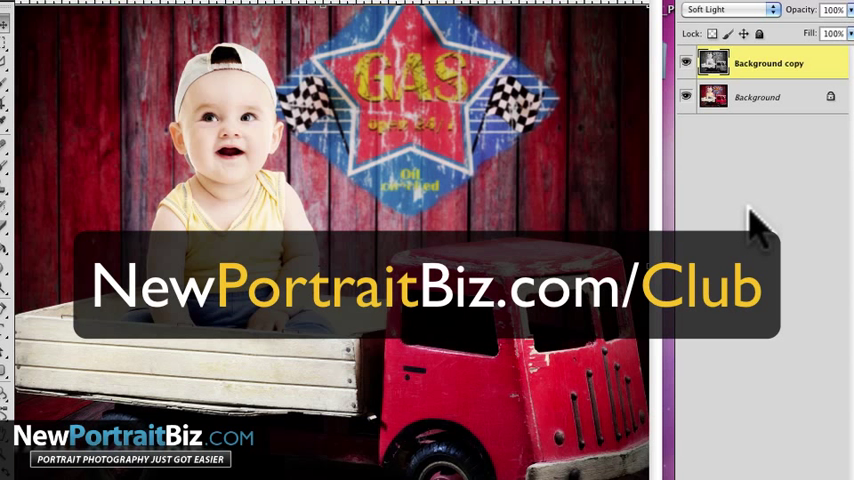
{"action": "mouse_move", "coordinate": [756, 190]}
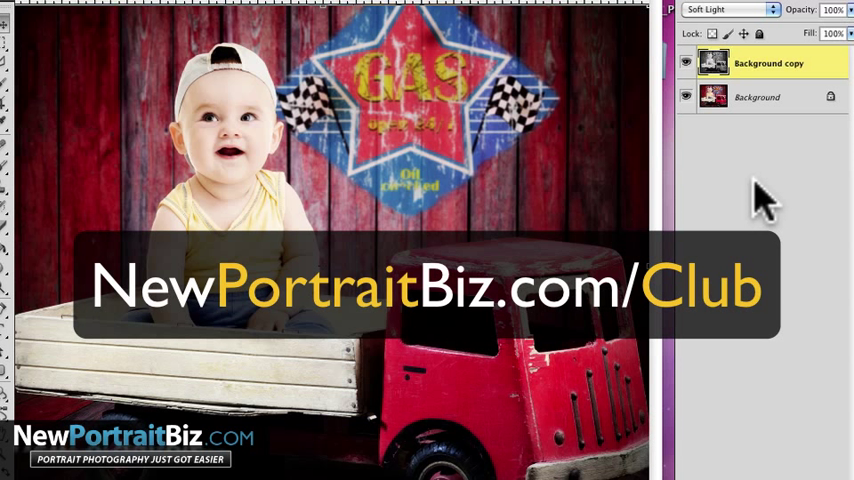